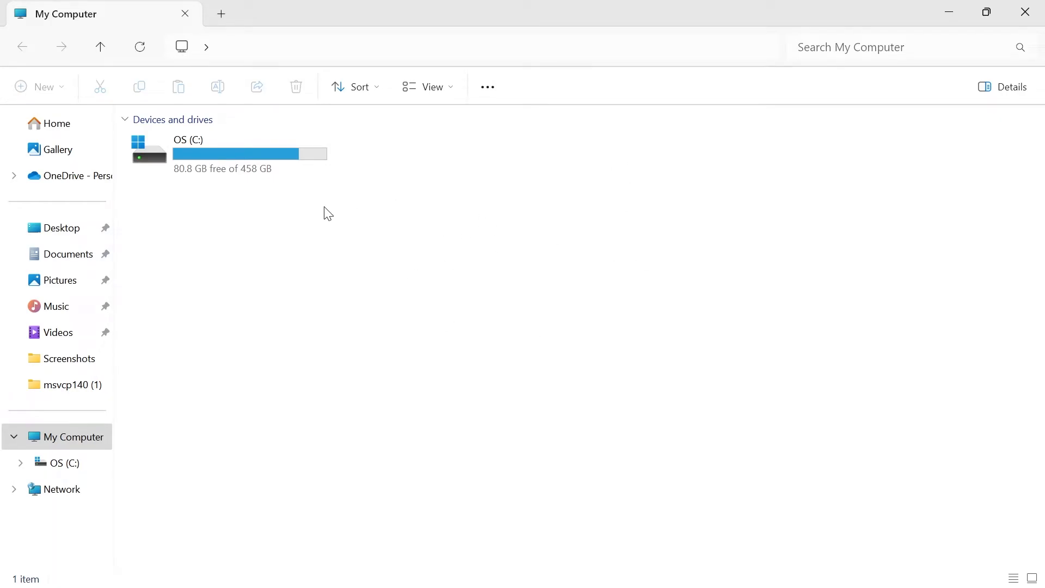
mouse_move(469, 281)
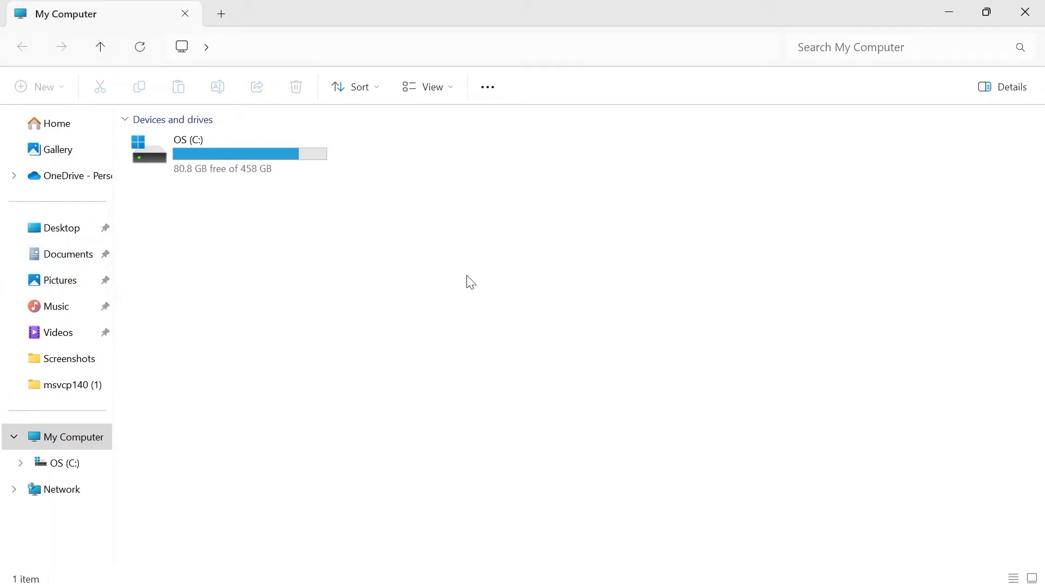
mouse_move(360, 268)
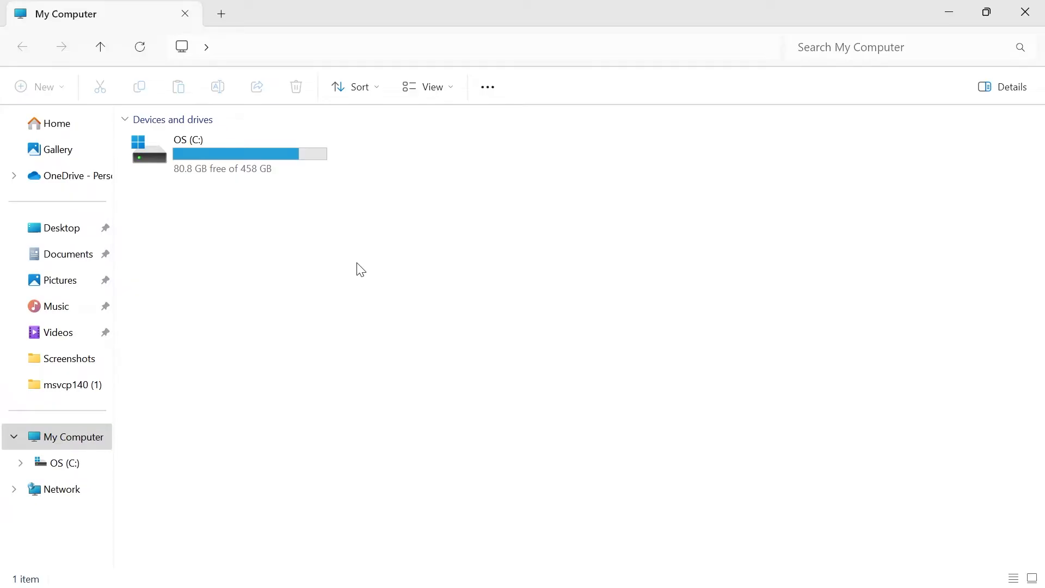
mouse_move(56, 306)
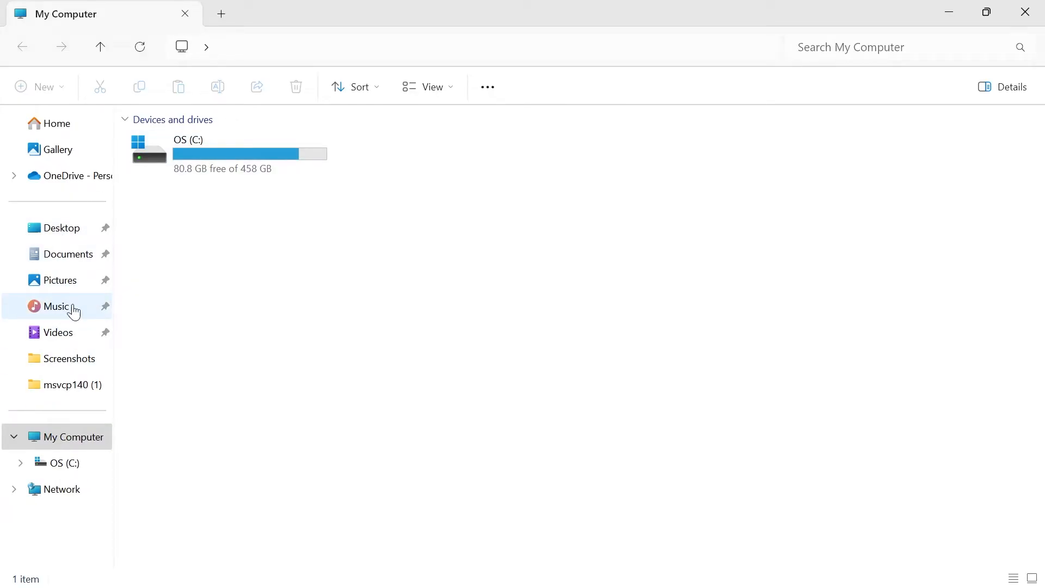
mouse_move(26, 264)
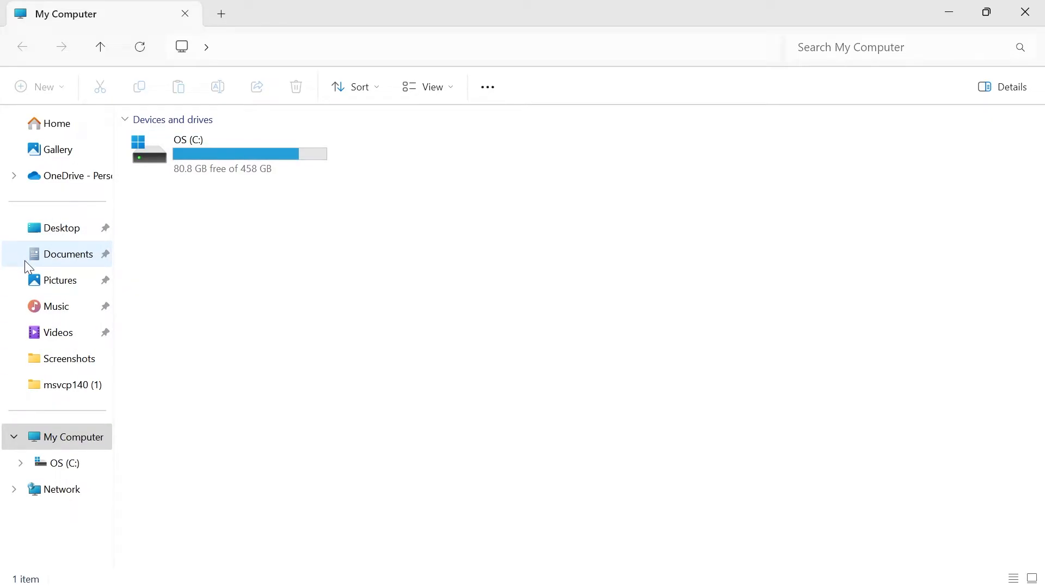
mouse_move(271, 244)
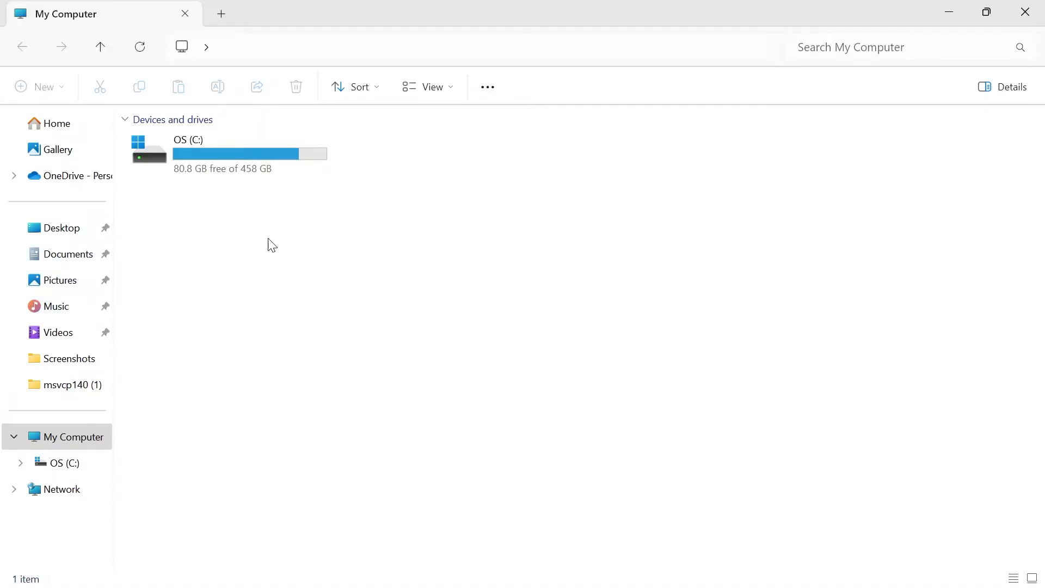
mouse_move(700, 145)
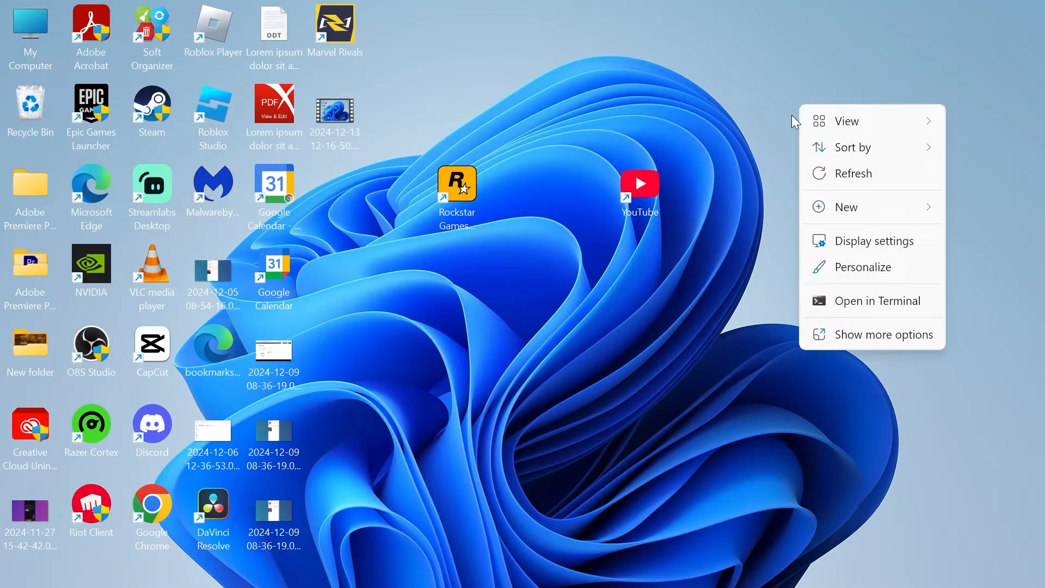
Refresh the desktop after closing the My Computer window.
left_click(862, 185)
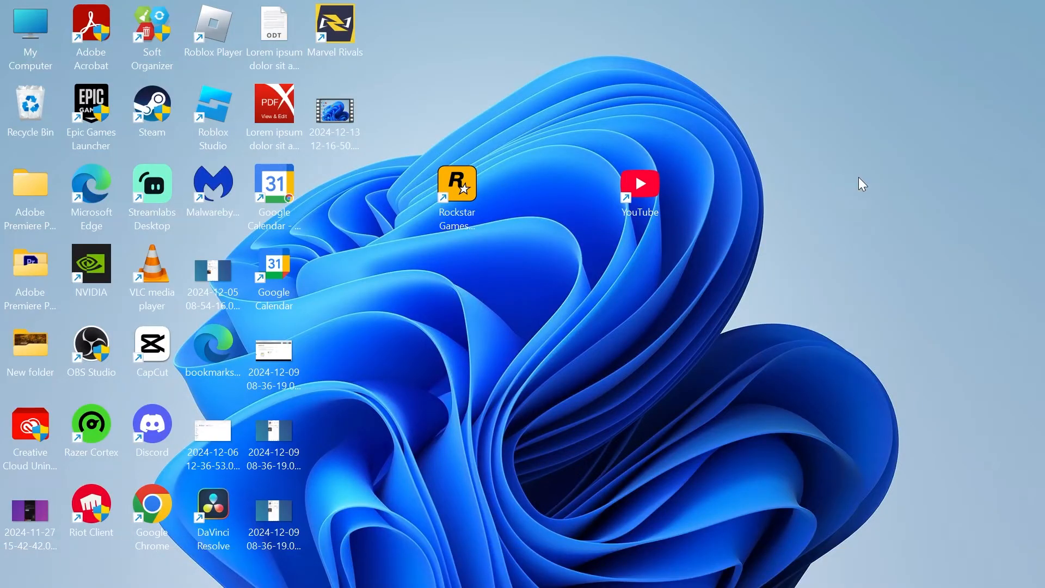
Open the My Computer icon on the desktop to bring back File Explorer.
double_click(30, 24)
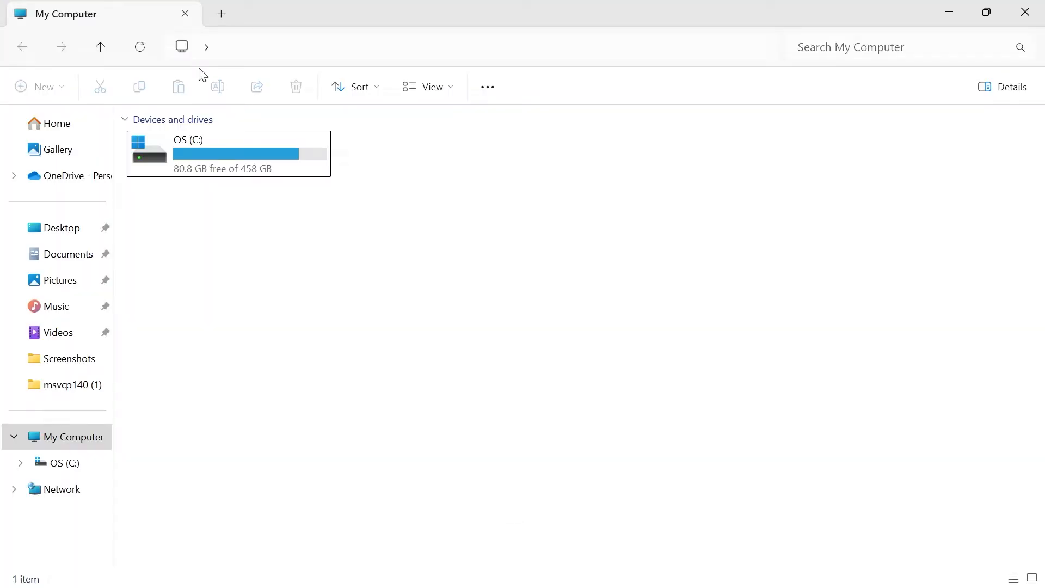
mouse_move(51, 149)
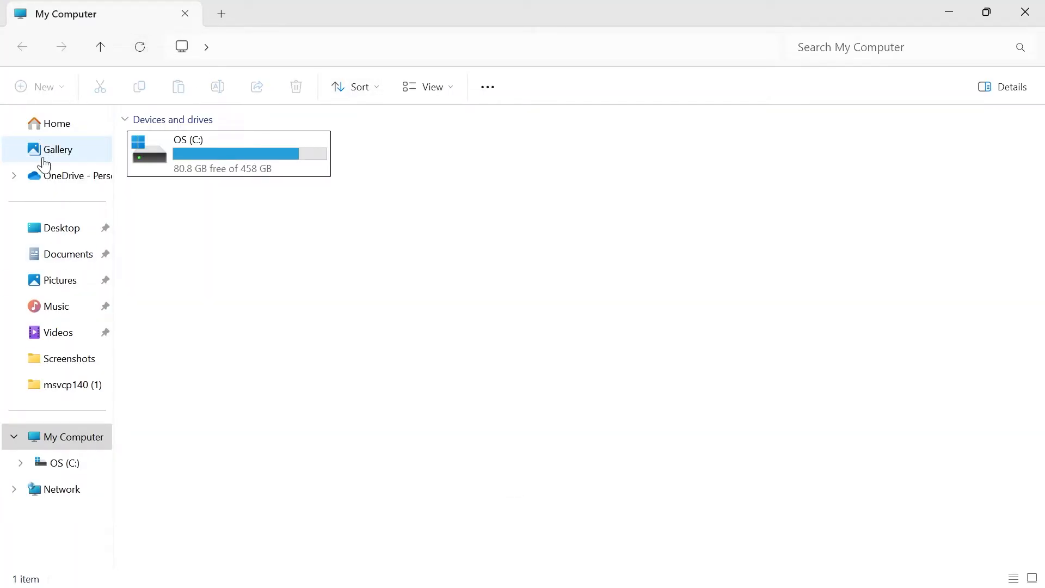
mouse_move(291, 238)
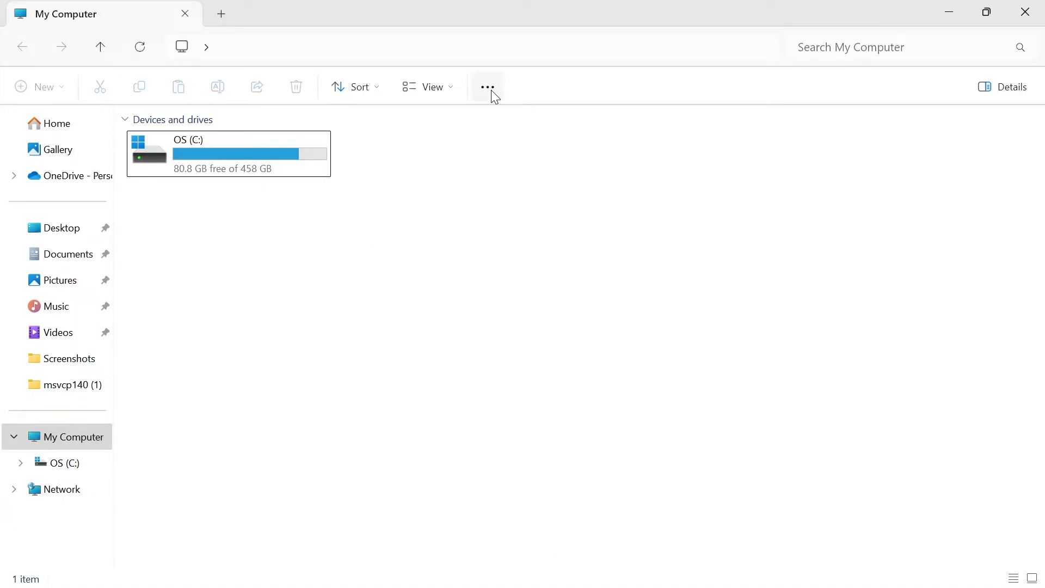
Restore Folder Options to their default settings from the ... menu.
left_click(487, 86)
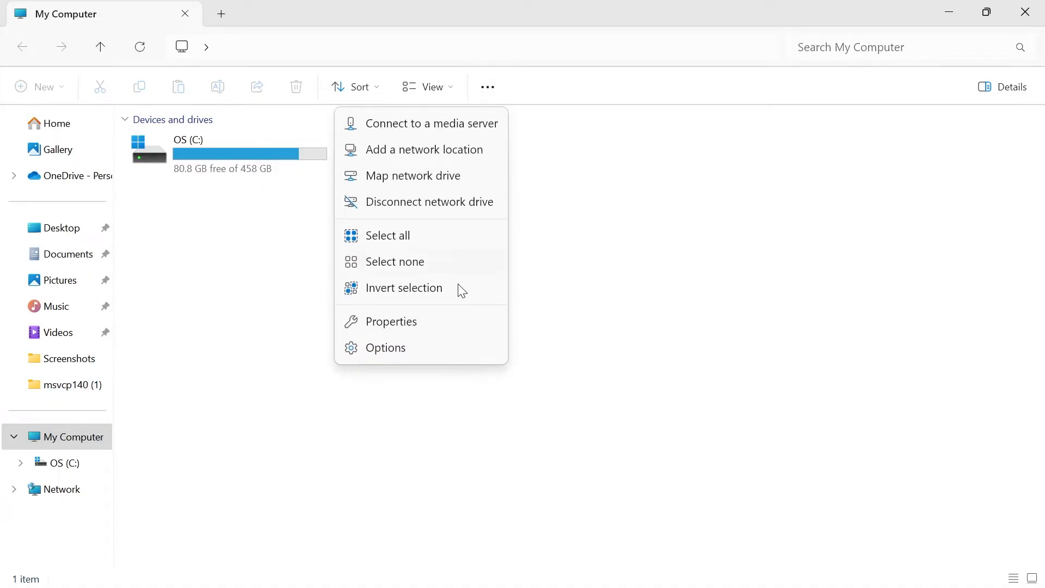
left_click(385, 347)
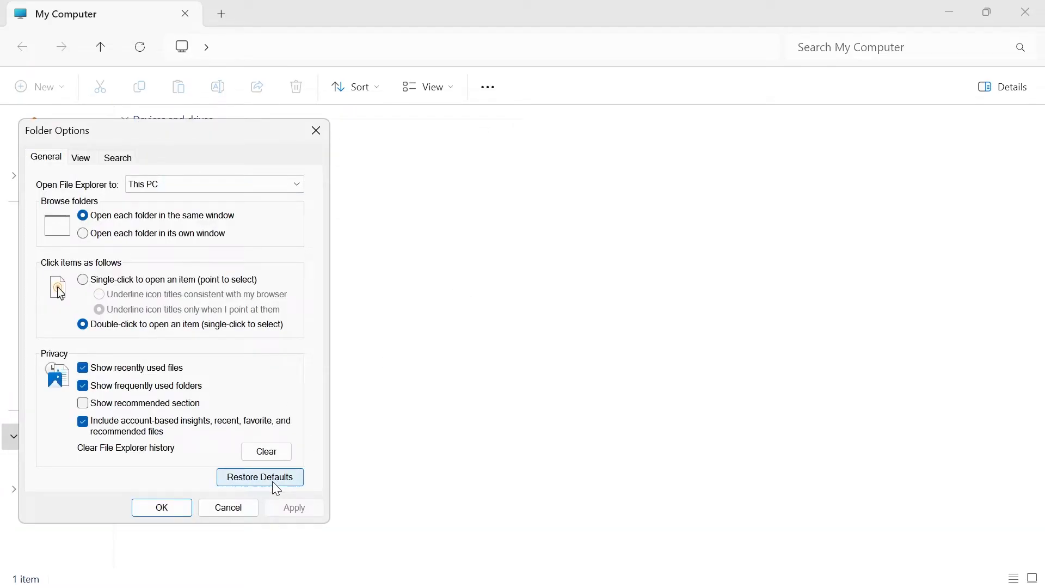
left_click(259, 477)
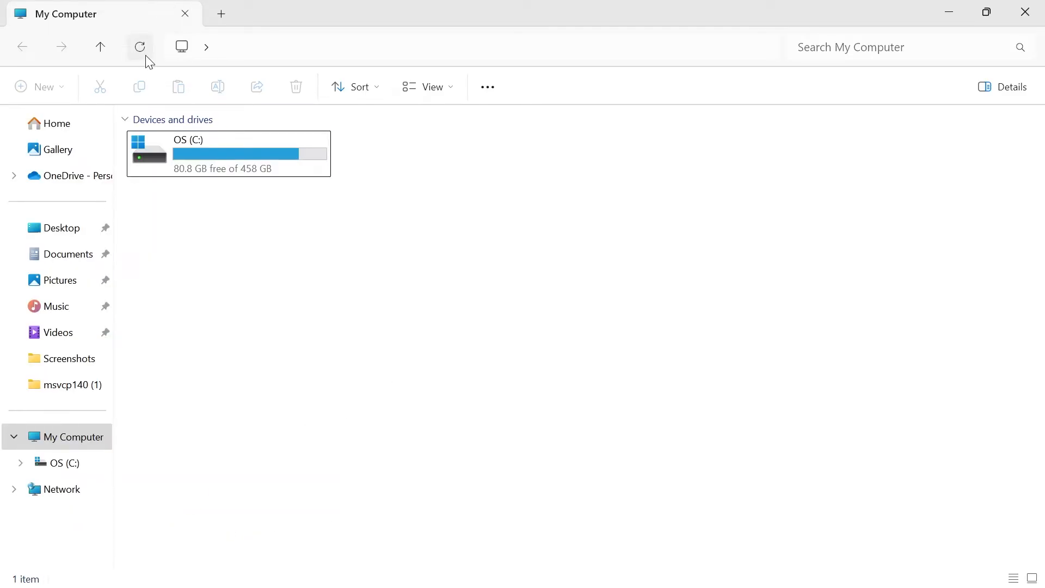
mouse_move(127, 307)
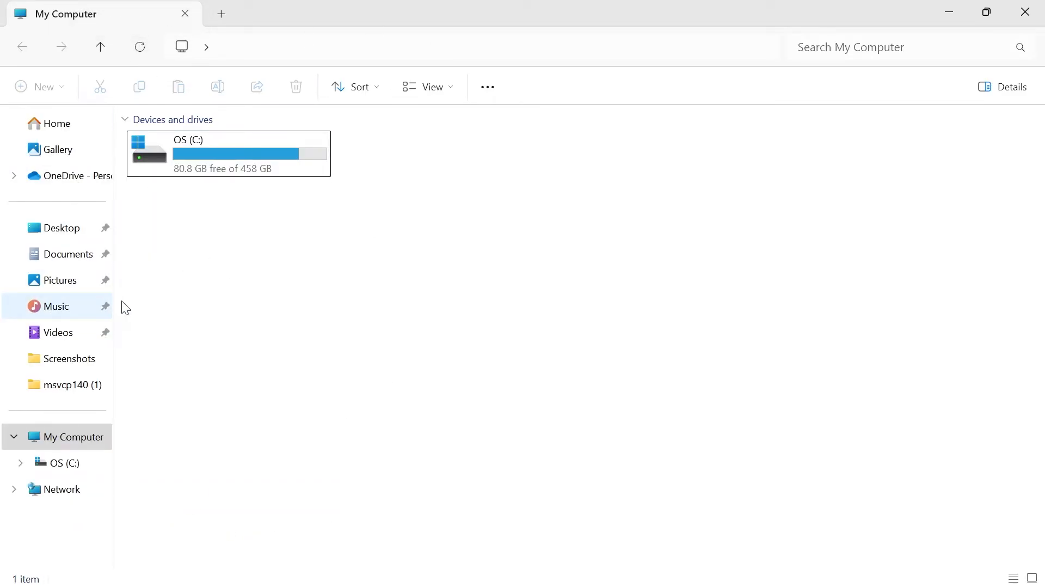
mouse_move(228, 227)
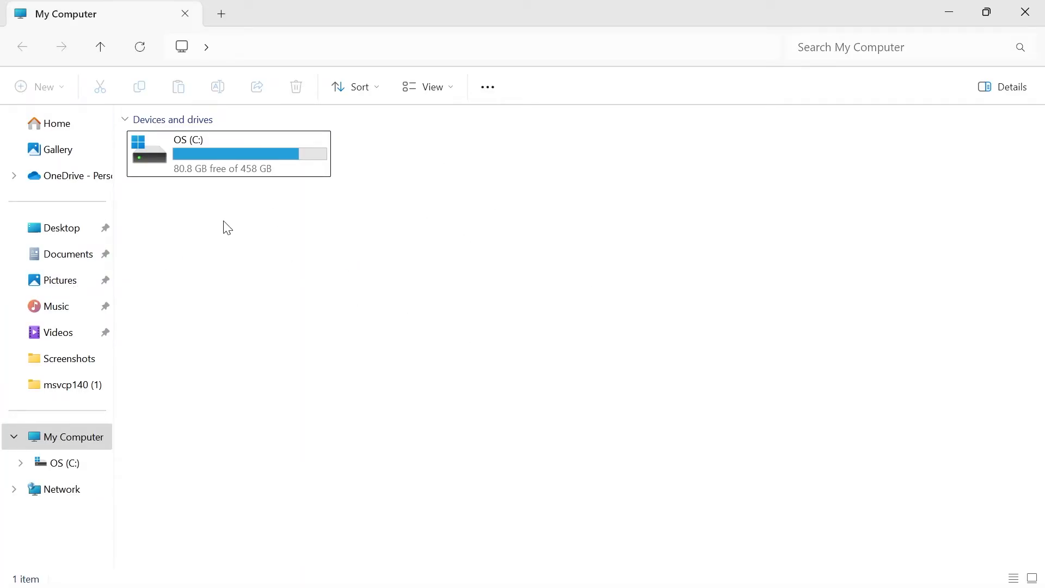
mouse_move(56, 124)
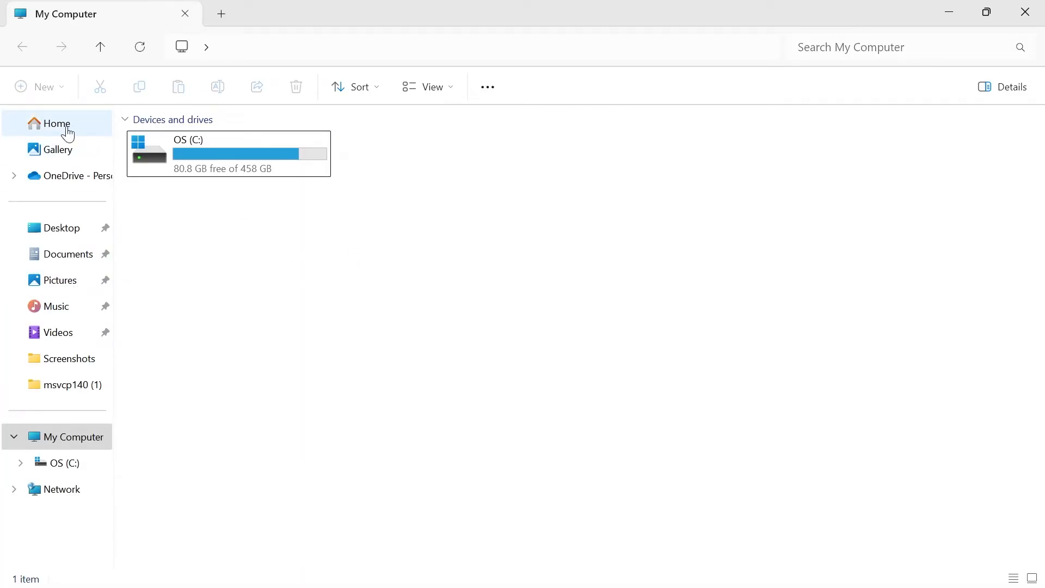
Search Home for 'downloads' to list the Downloads folders.
left_click(57, 124)
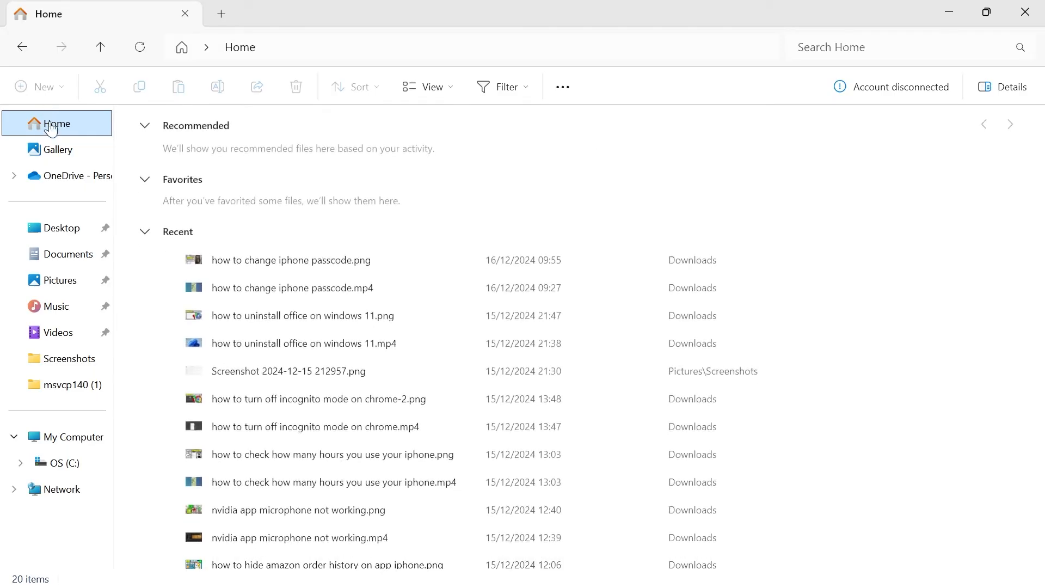
type("downloads")
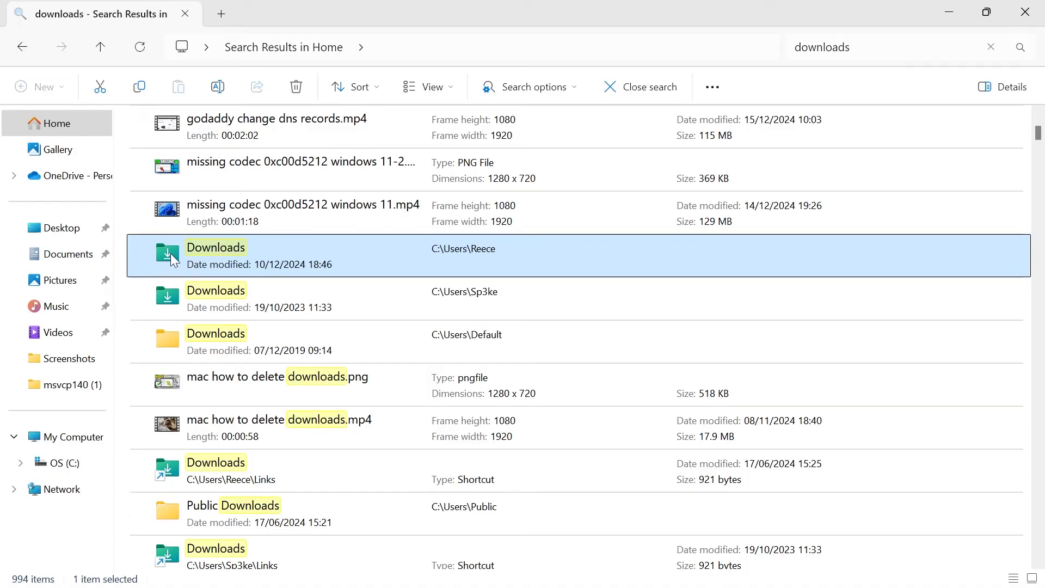
mouse_move(209, 253)
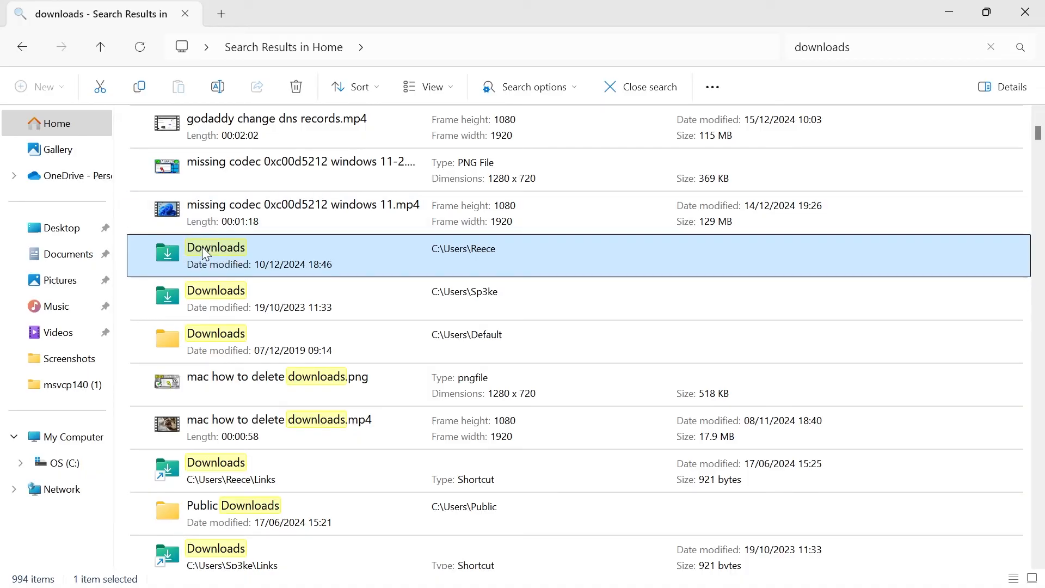
Pin the Downloads folder result to Quick access.
right_click(216, 255)
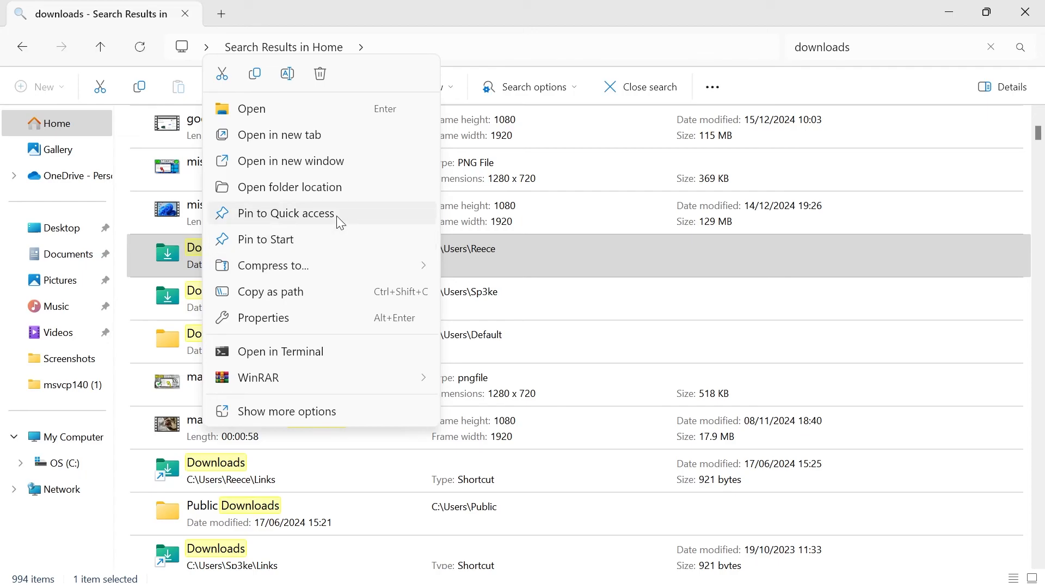
left_click(289, 186)
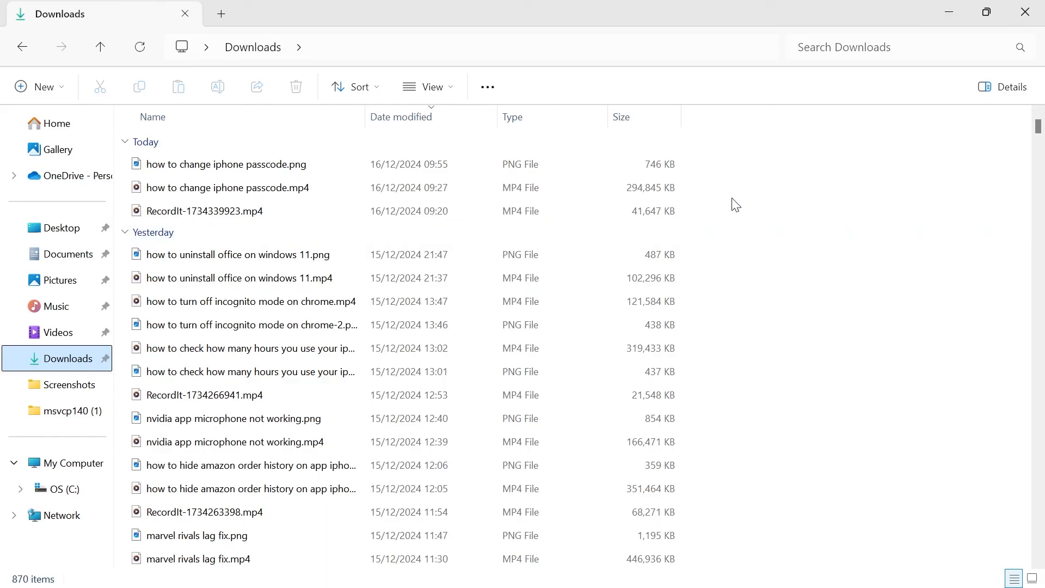
mouse_move(771, 244)
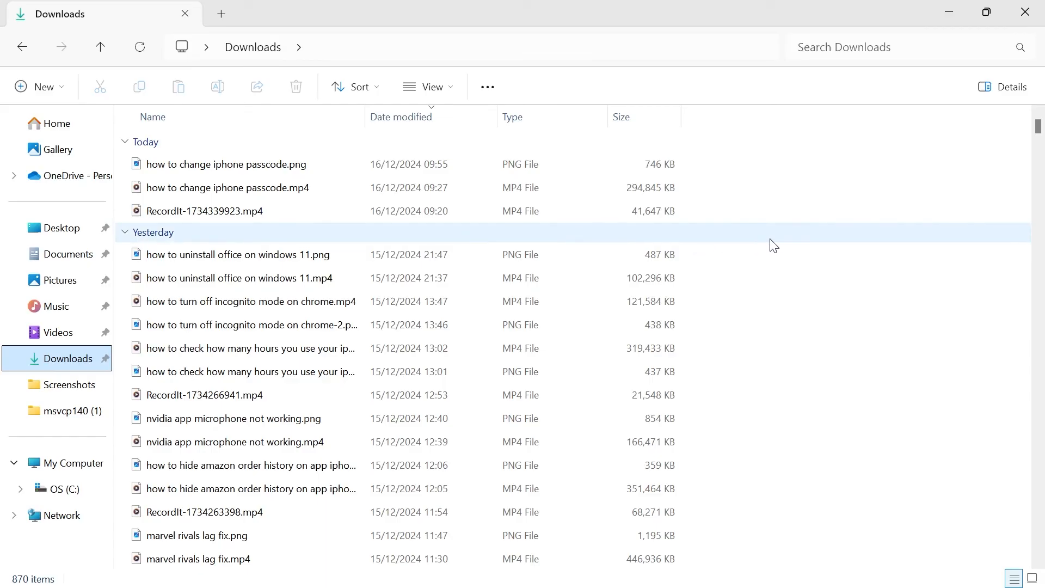